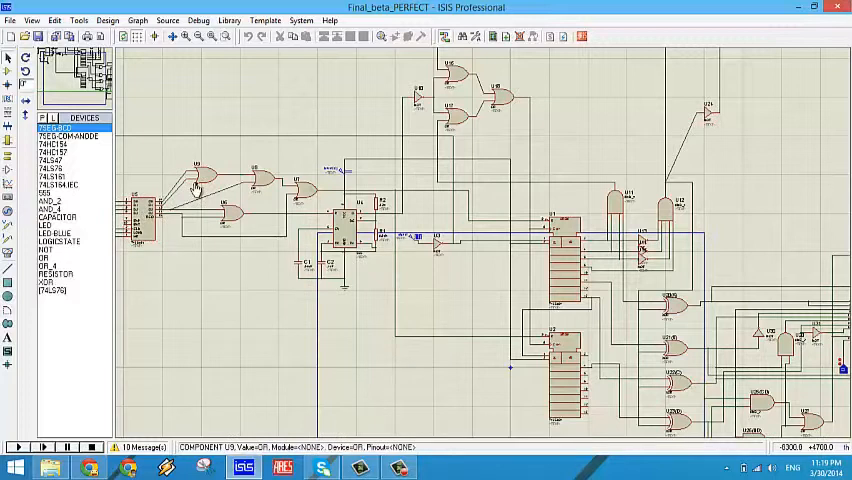
mouse_move(288, 148)
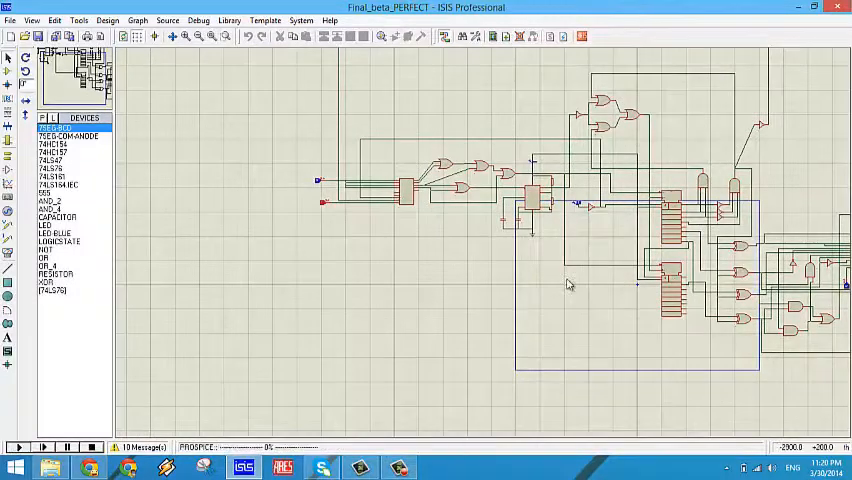
Step: Run the decoder circuit simulation so the seven-segment displays and output indicators light up
left_click(13, 446)
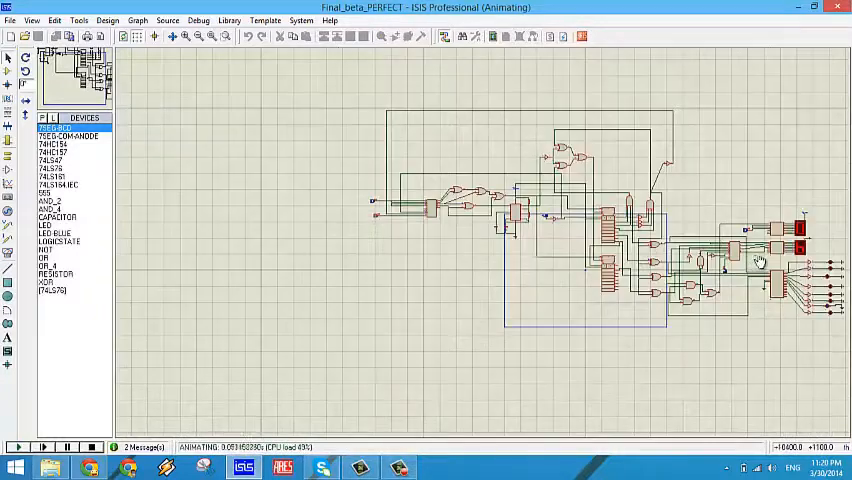